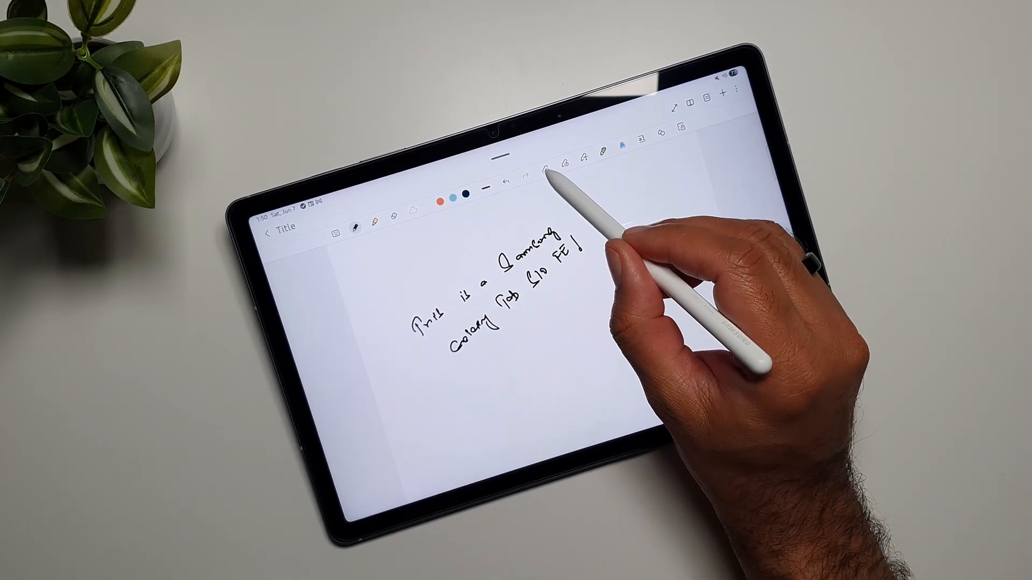
# Select the handwritten "This is a Samsung Galaxy Tab S10 FE!" sentence and bring up its Align handwriting options
pyautogui.click(499, 289)
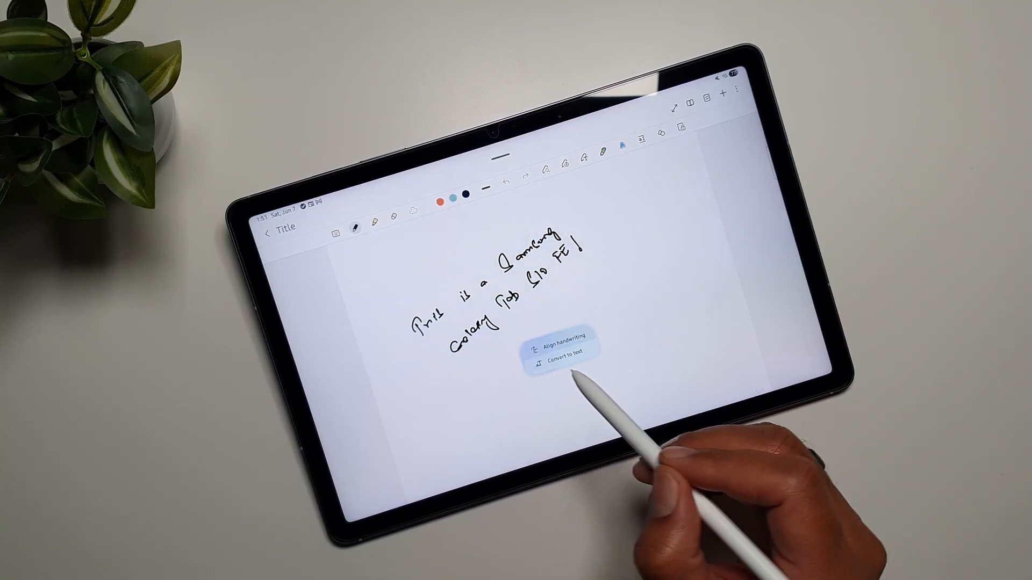
pyautogui.click(558, 336)
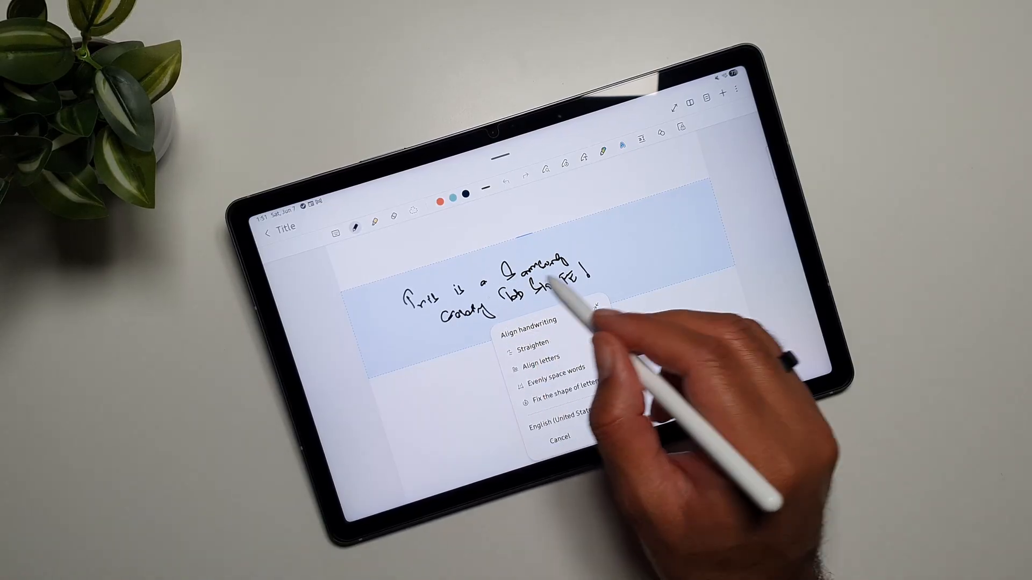
# Turn on Straighten, Align letters, Evenly space words and Fix the shape of letters for the sentence
pyautogui.click(600, 323)
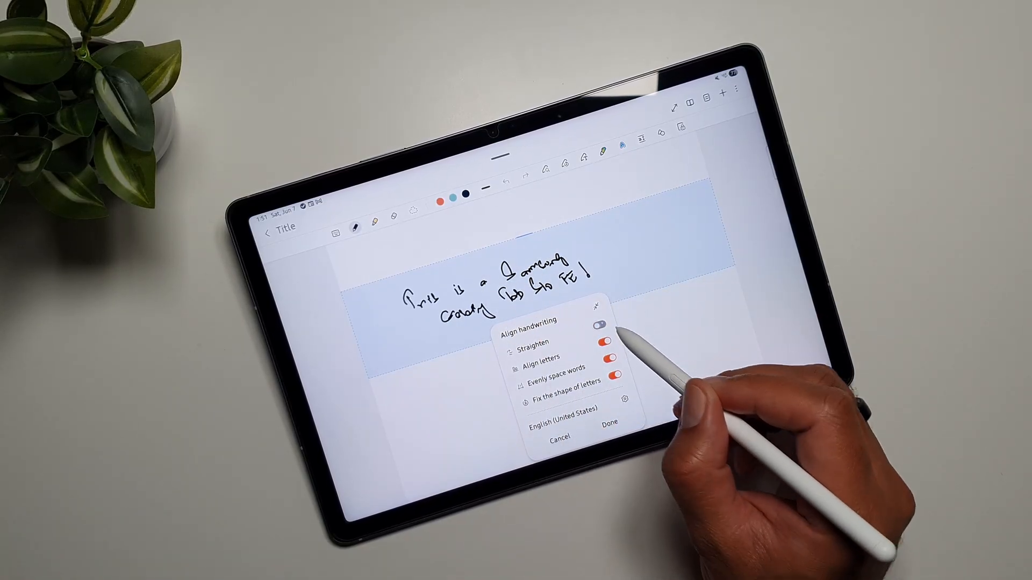
pyautogui.click(599, 324)
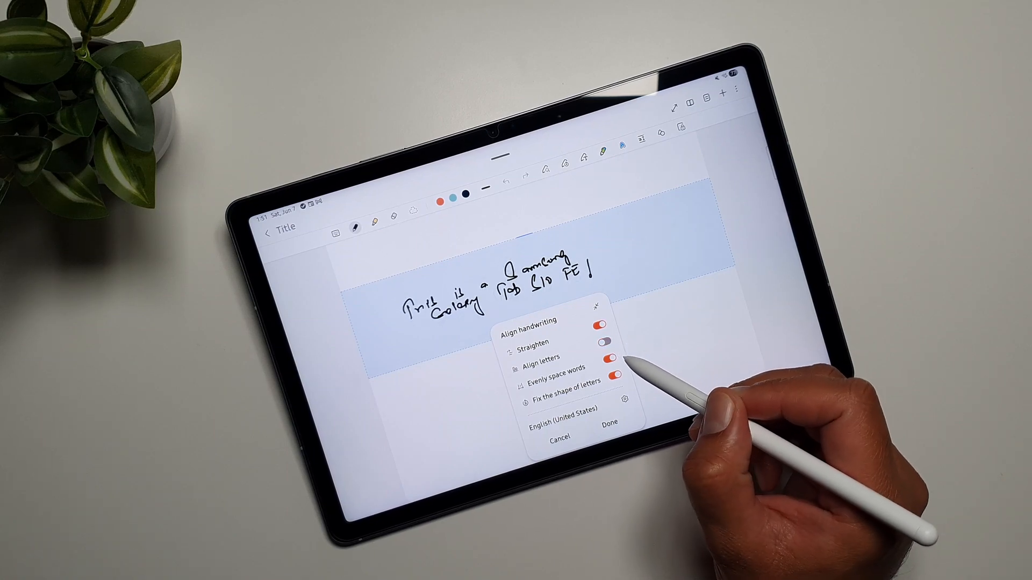
pyautogui.click(602, 341)
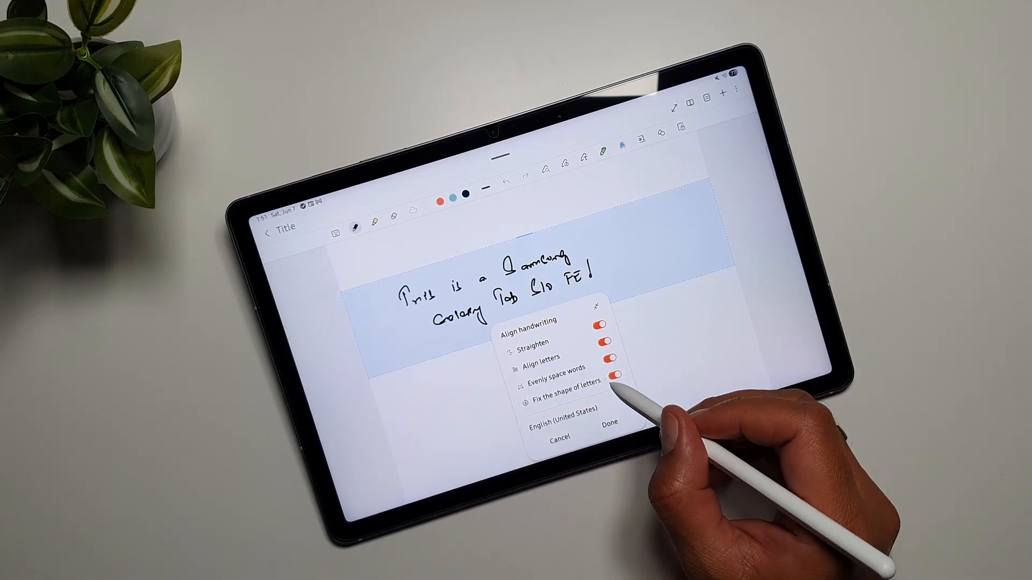
pyautogui.click(616, 374)
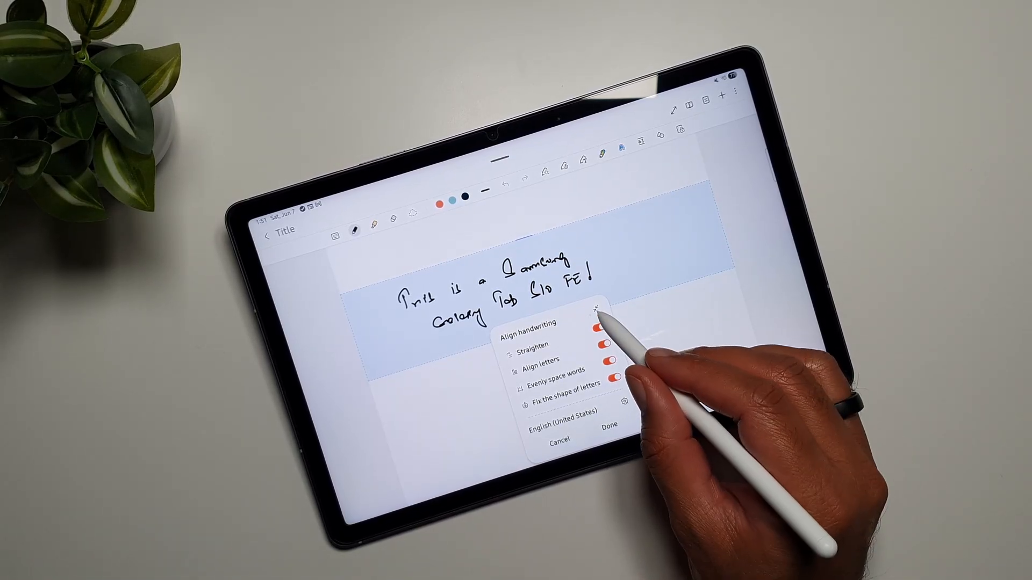
# Apply the straightened alignment to the sentence and dismiss the alignment prompt
pyautogui.click(594, 309)
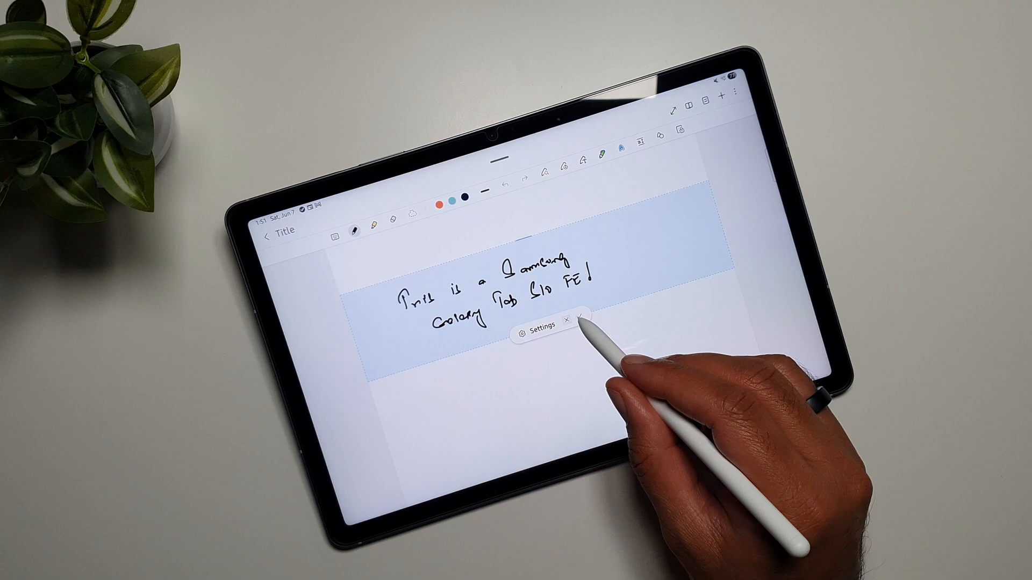
pyautogui.click(569, 324)
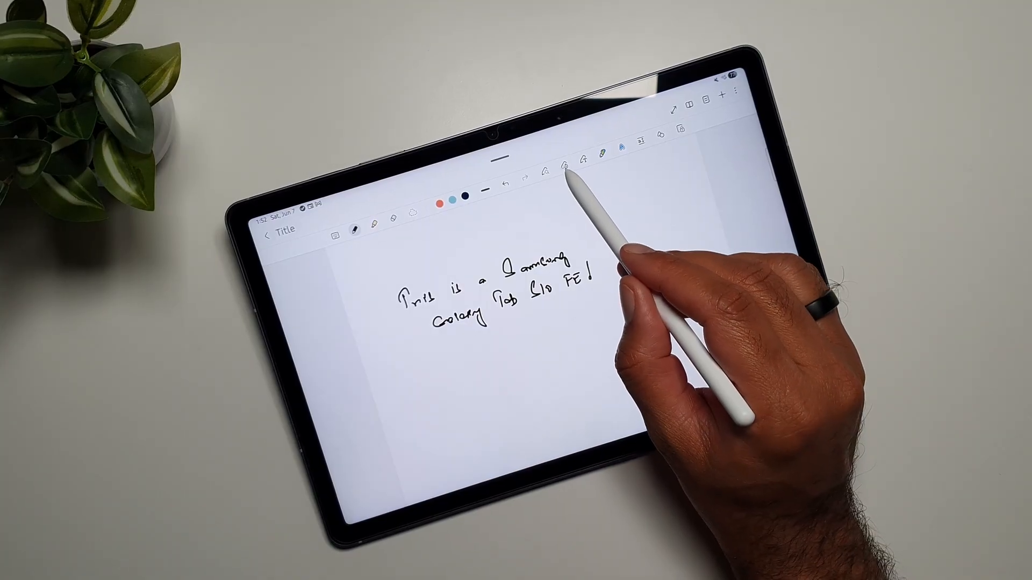
pyautogui.moveTo(562, 168)
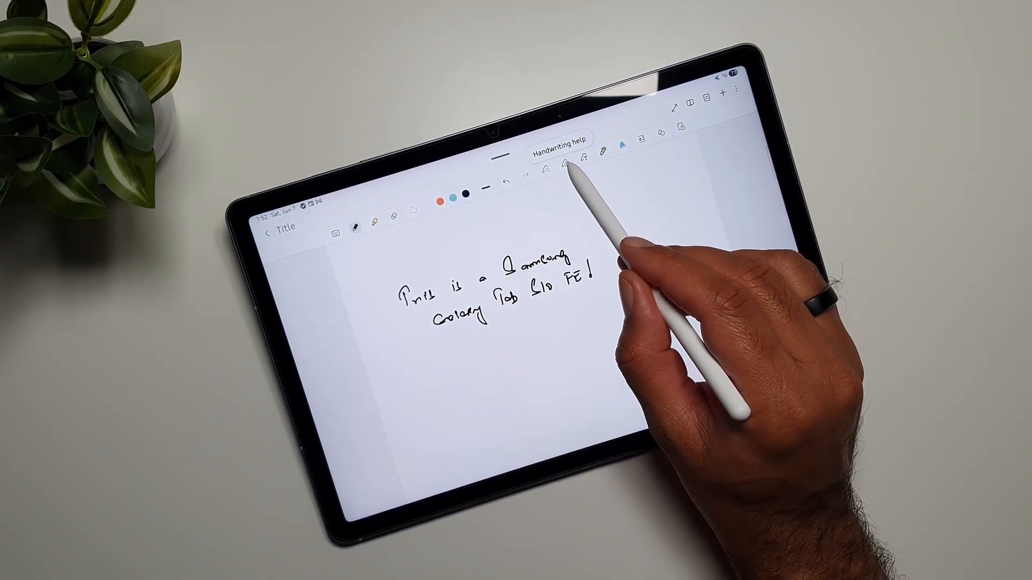
# Review the Handwriting help settings from the toolbar and close them again
pyautogui.click(564, 166)
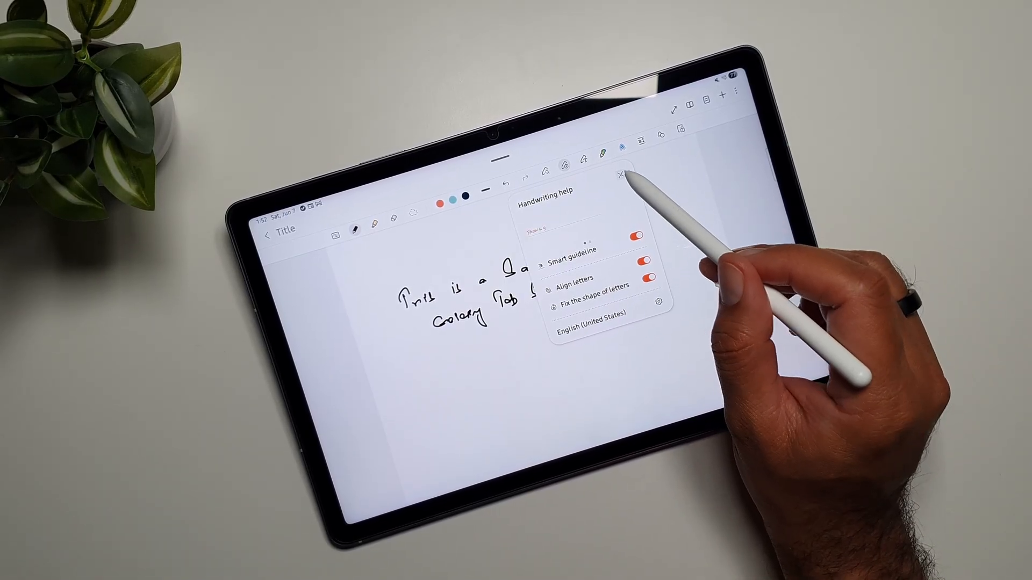
pyautogui.click(619, 175)
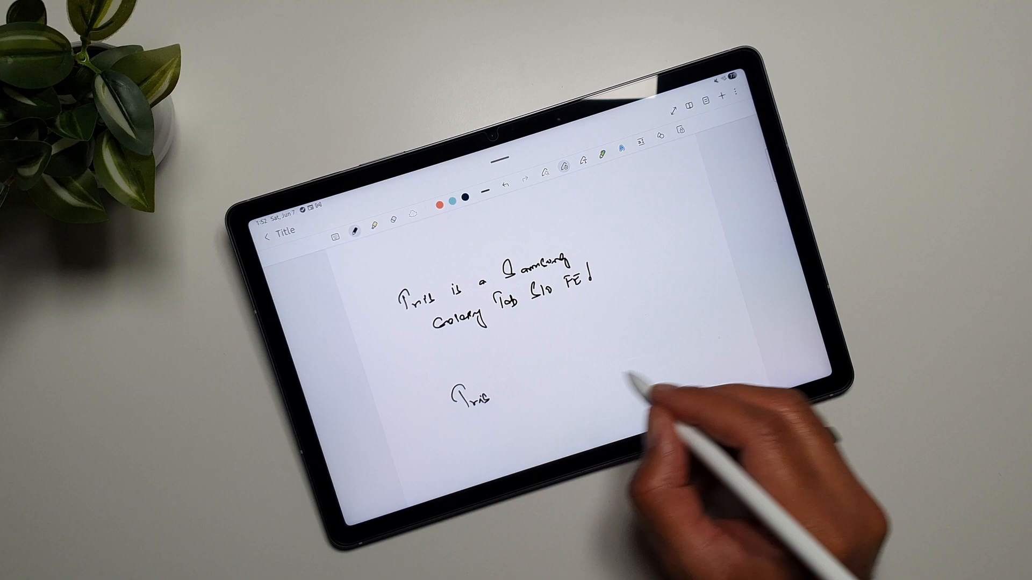
pyautogui.moveTo(453, 394); pyautogui.dragTo(664, 345)
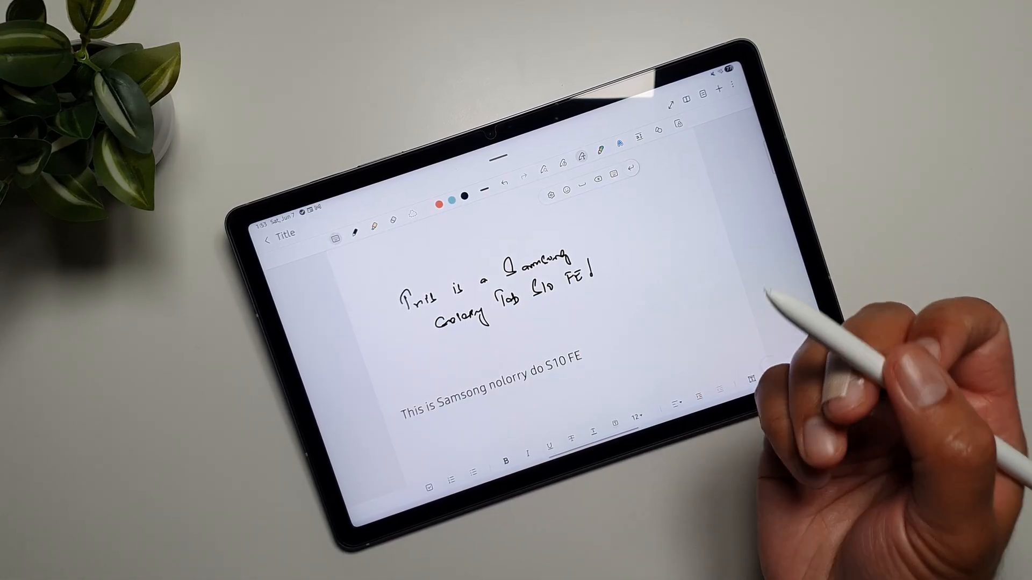
# Handwrite with the S Pen so it converts to typed text reading "Iris This doesn't work as well"
pyautogui.write('Iris This do')
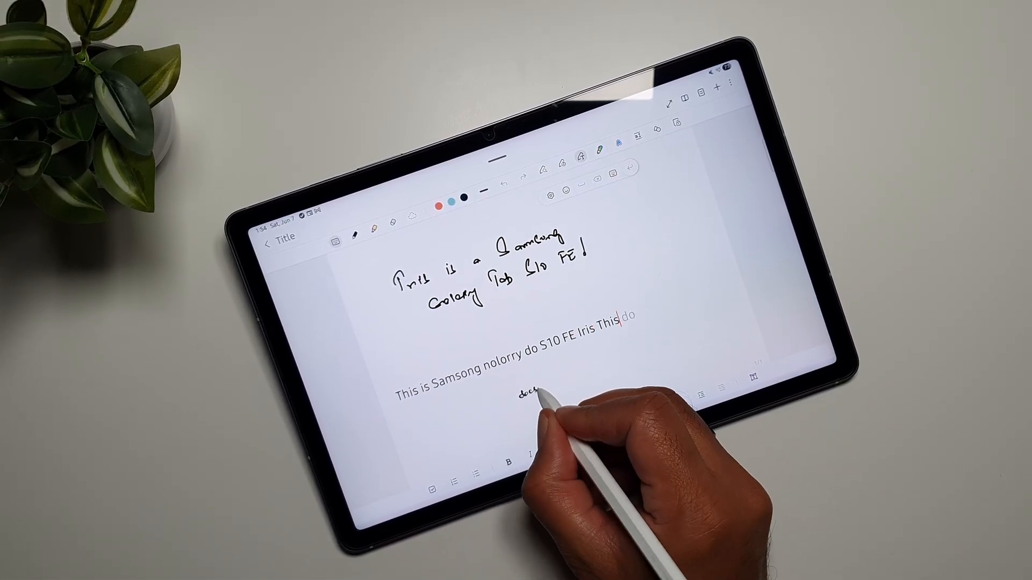
pyautogui.write("doesn't work as well ab as I had hoped for.")
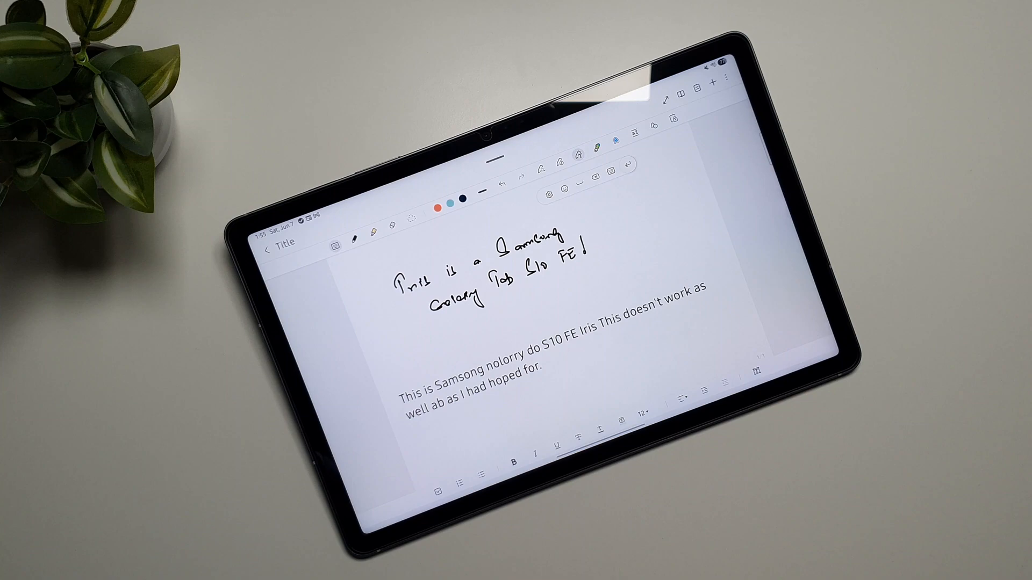
# Create a new note so an empty page opens
pyautogui.click(539, 364)
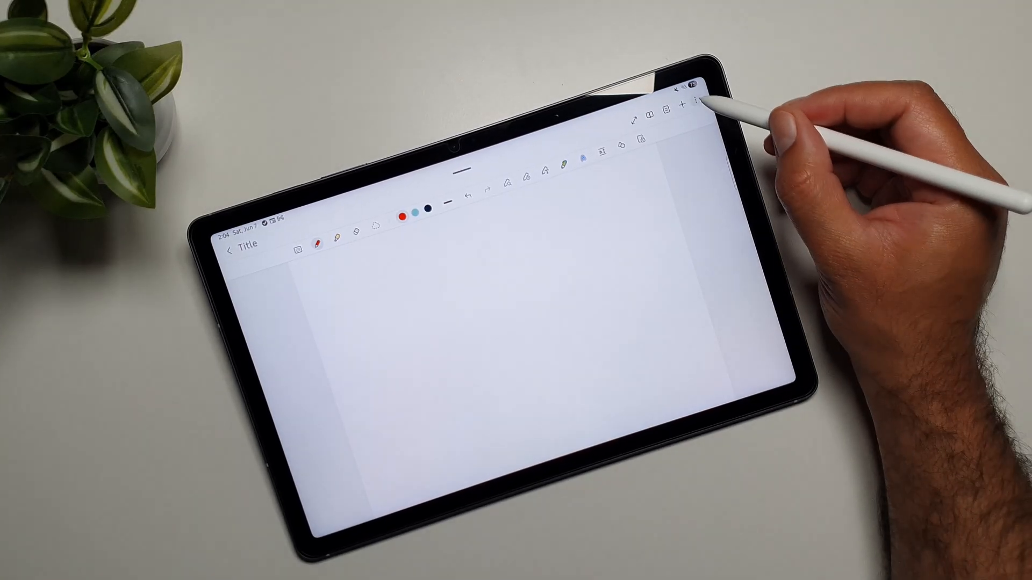
# Enable Math solver from the note's three-dot More menu
pyautogui.click(701, 108)
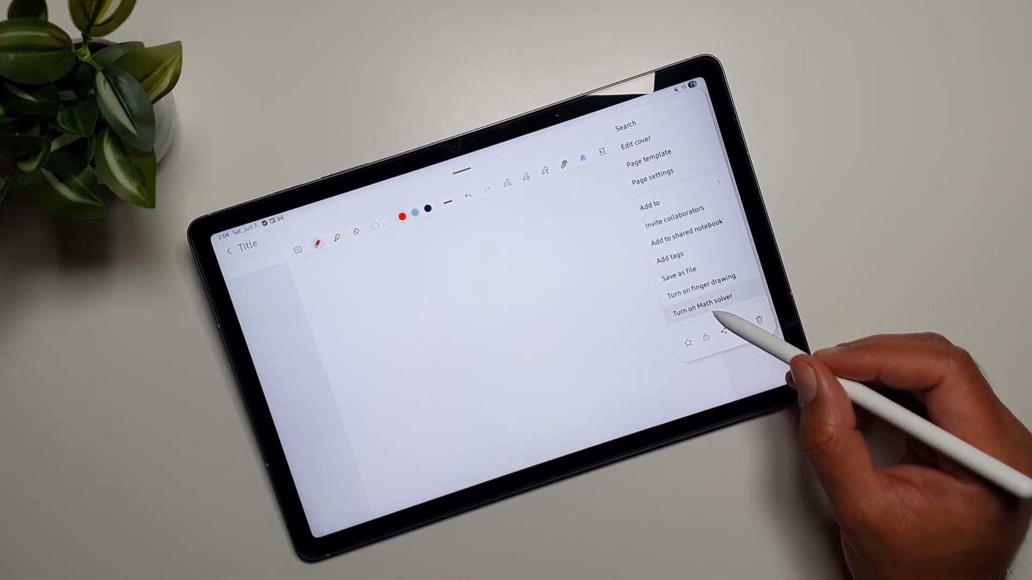
pyautogui.click(698, 306)
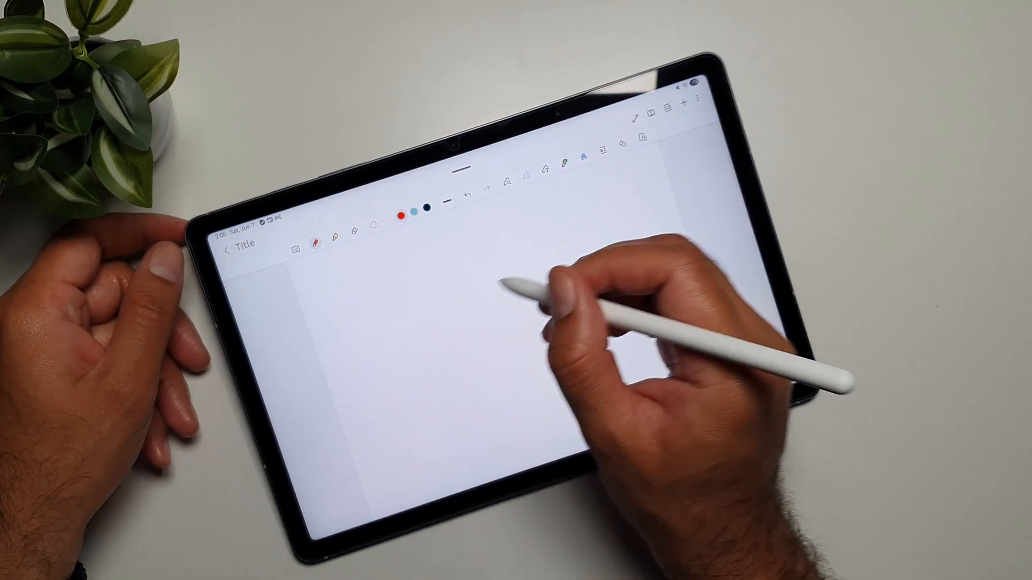
# Handwrite 4 + 6 = in red so the solver answers 10, then start writing a division below
pyautogui.click(698, 96)
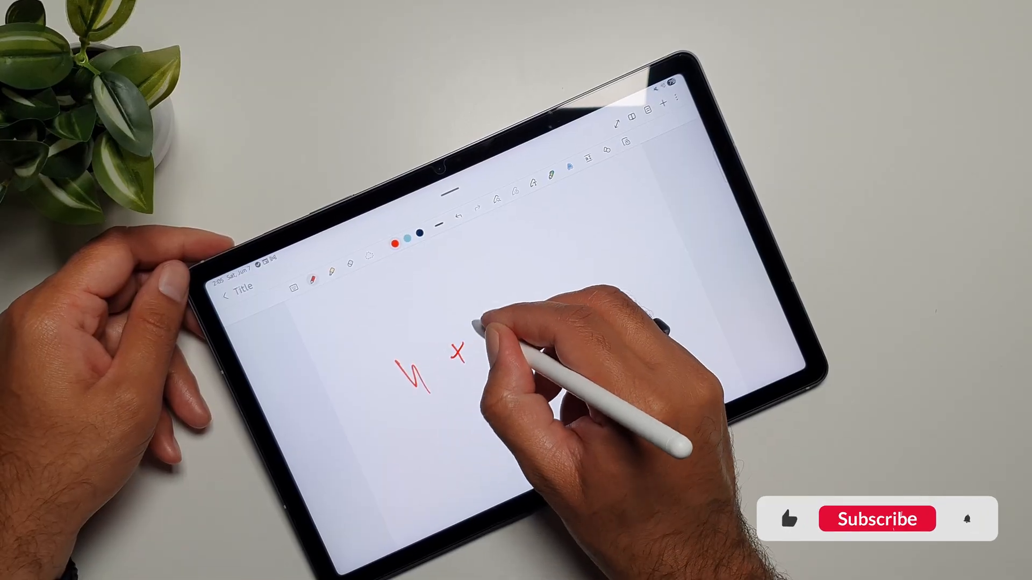
pyautogui.moveTo(461, 362); pyautogui.dragTo(579, 316)
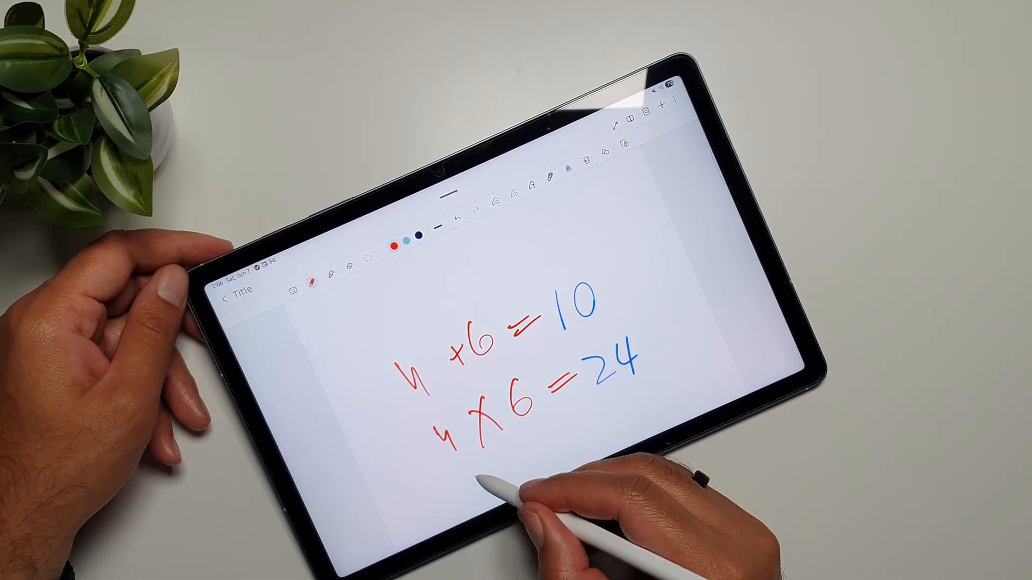
pyautogui.moveTo(461, 447); pyautogui.dragTo(514, 468)
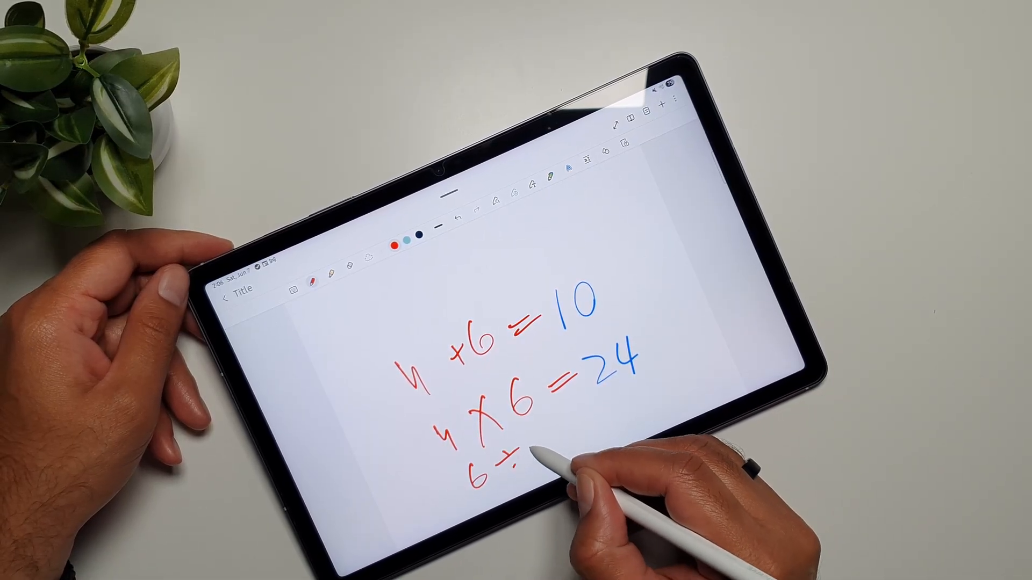